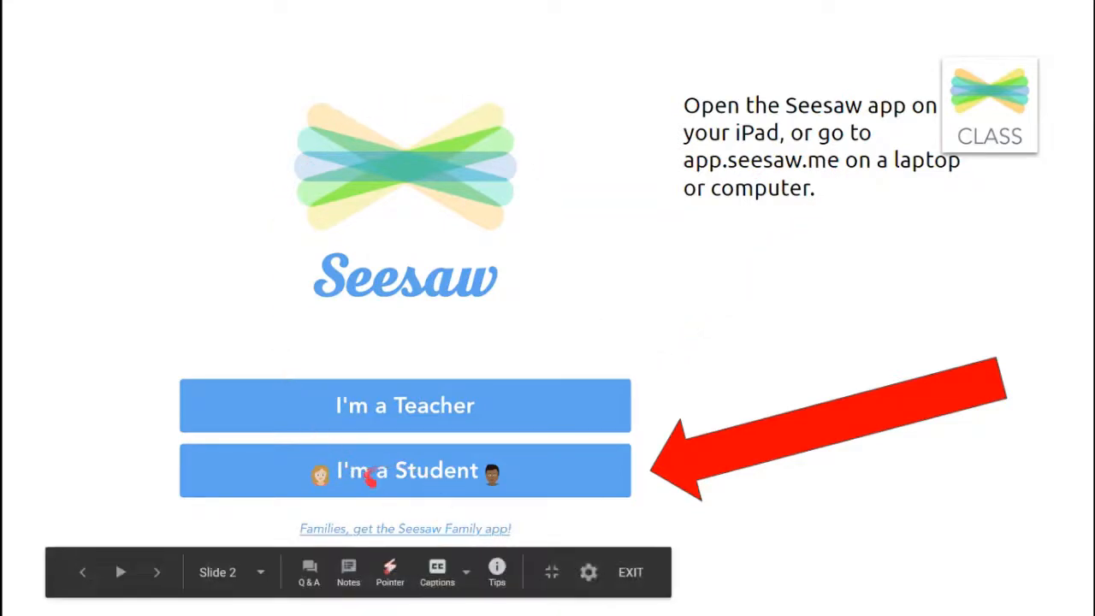
# Step: Advance through the student sign-in slides to the Activities tab slide
pyautogui.click(404, 471)
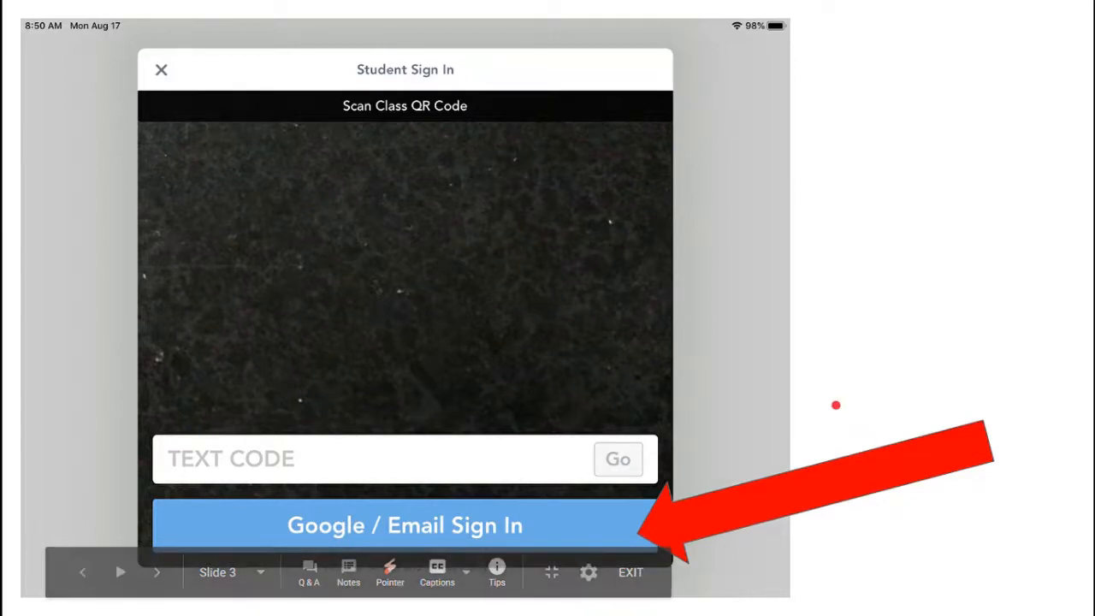
pyautogui.click(403, 525)
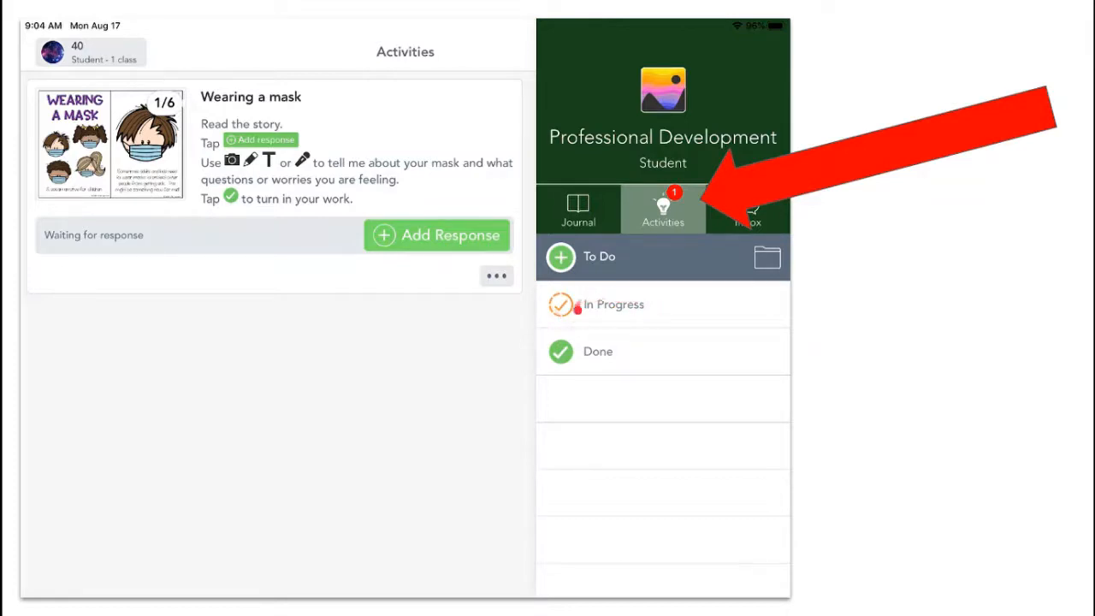
# Step: Advance to the Done list showing 'Wearing a mask' and 'Comparing Numbers' completed
pyautogui.click(436, 235)
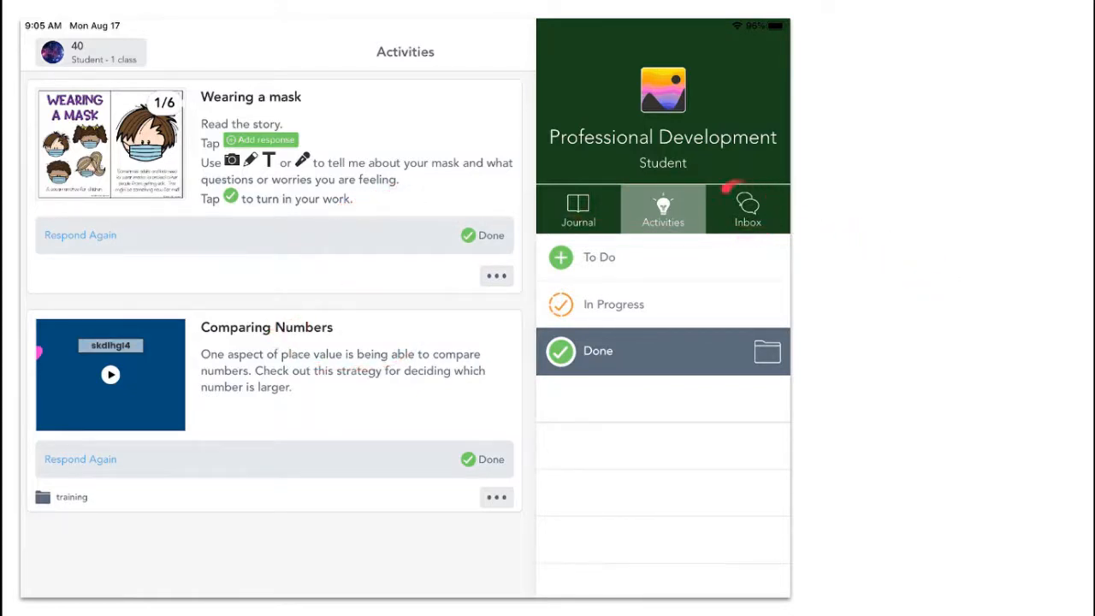
# Step: Advance past the Inbox announcements slide to the student Journal slide
pyautogui.click(746, 209)
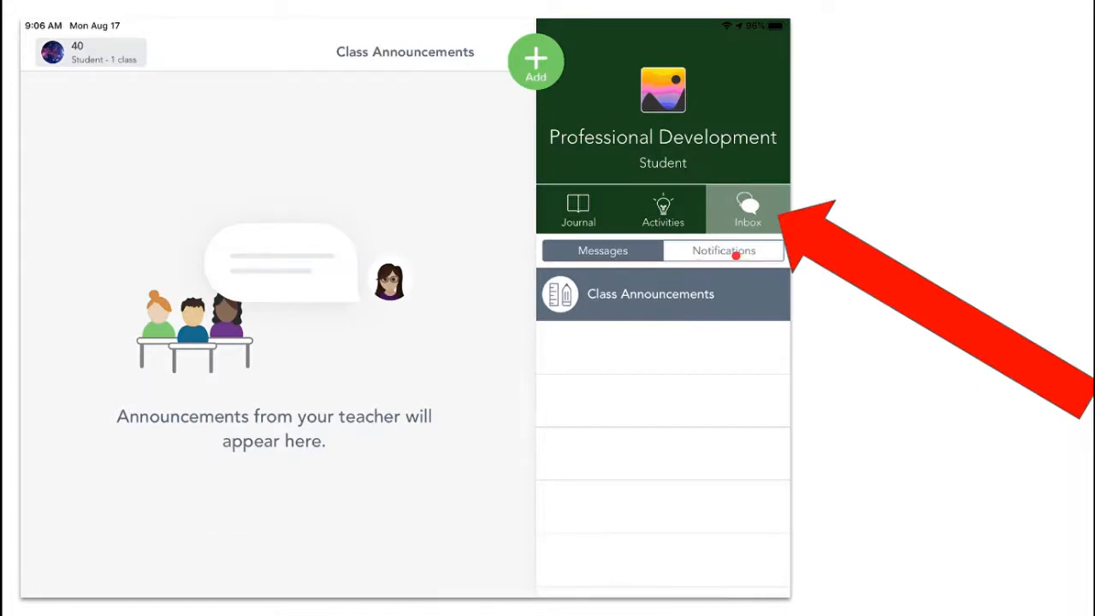
pyautogui.click(577, 210)
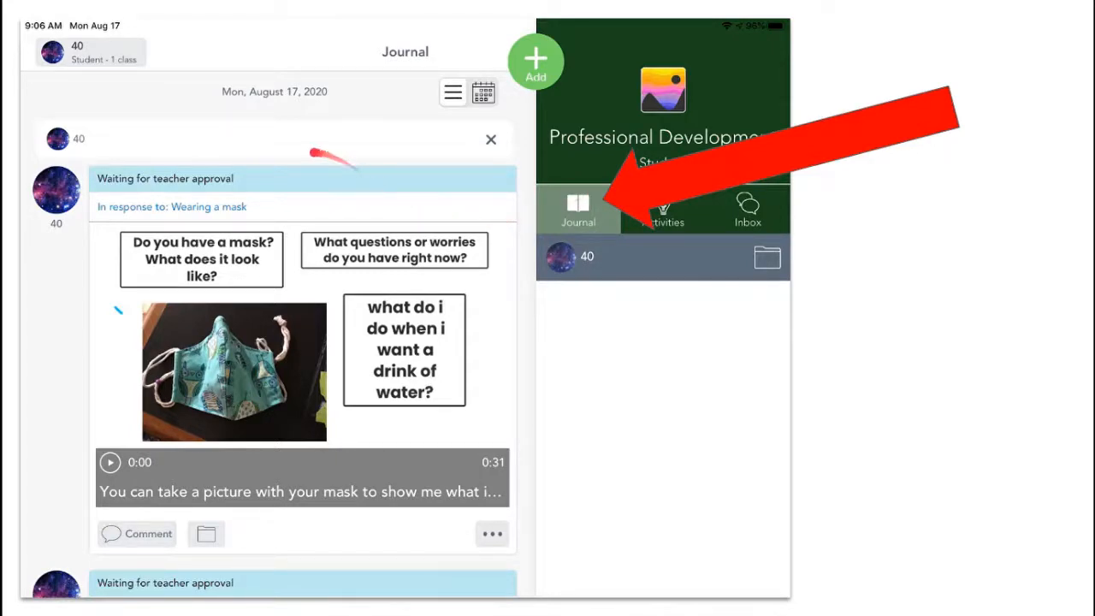
pyautogui.click(533, 59)
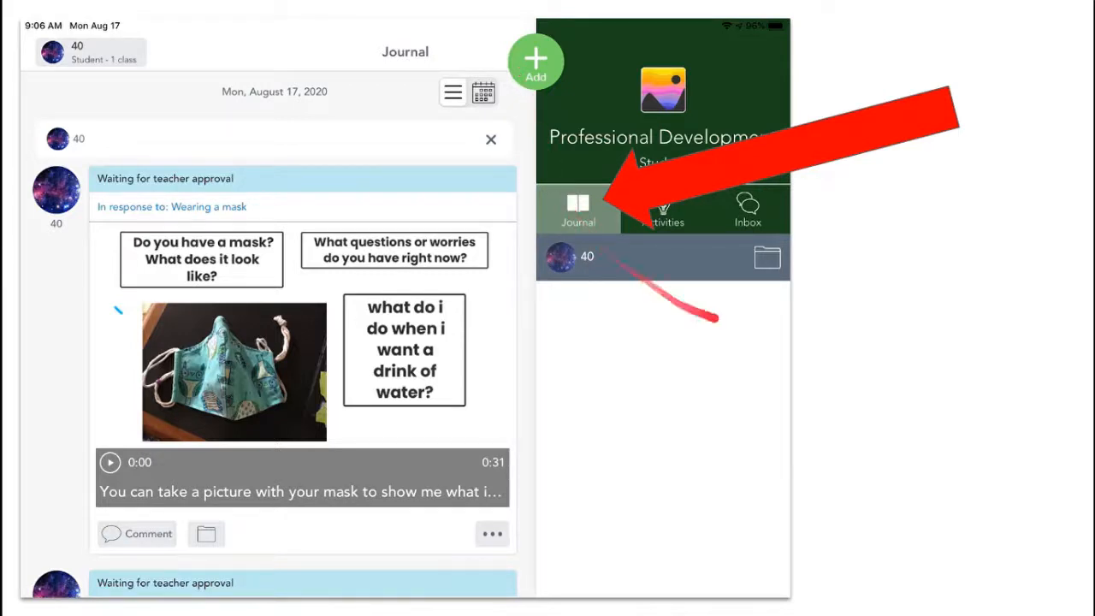
pyautogui.click(535, 60)
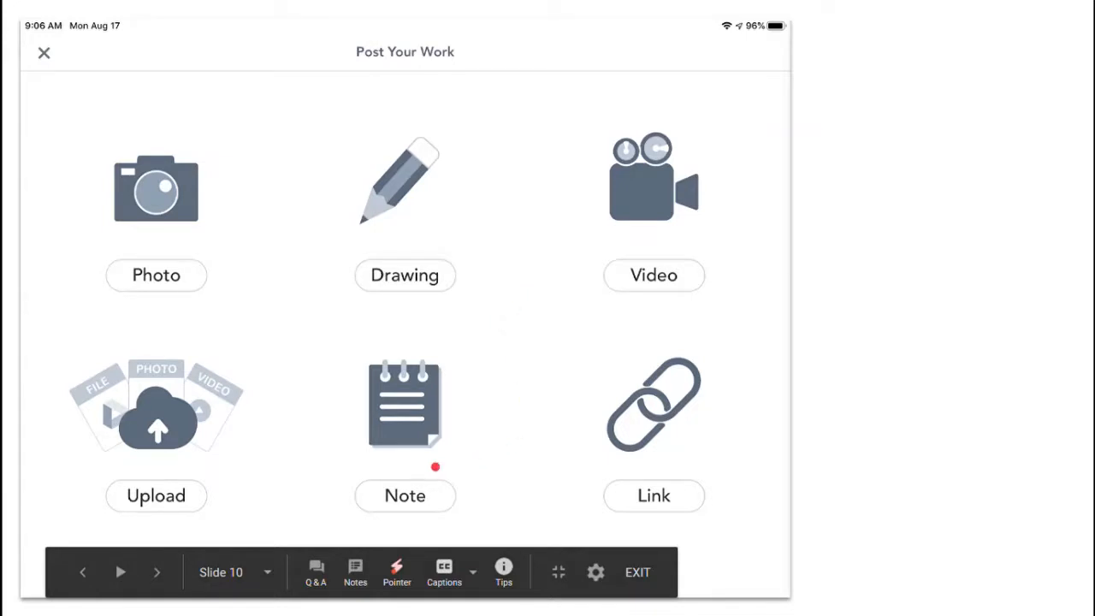
pyautogui.moveTo(909, 305)
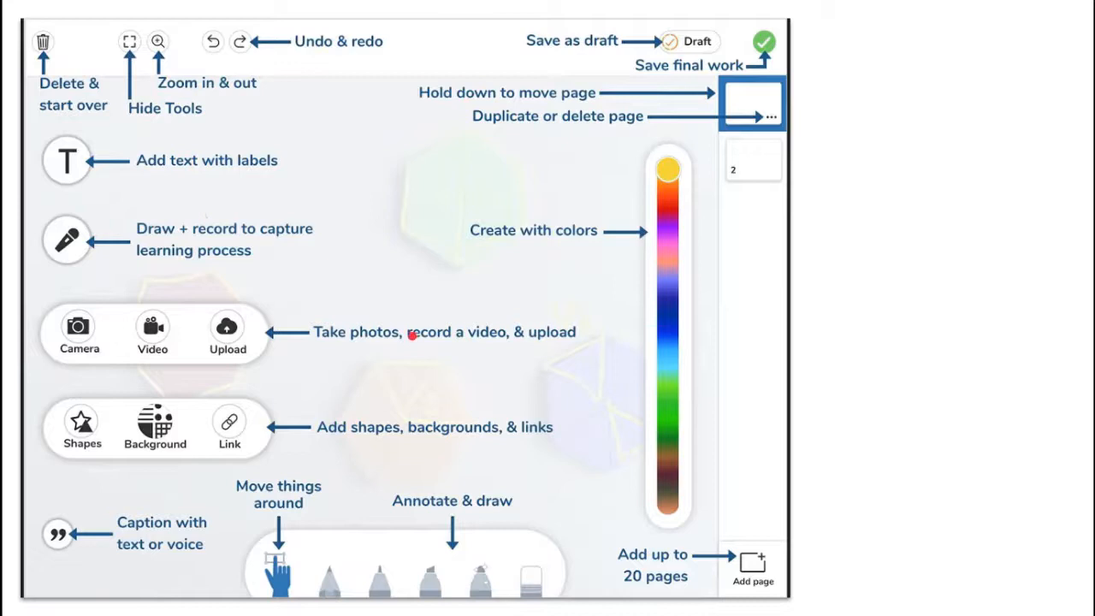
pyautogui.moveTo(361, 157)
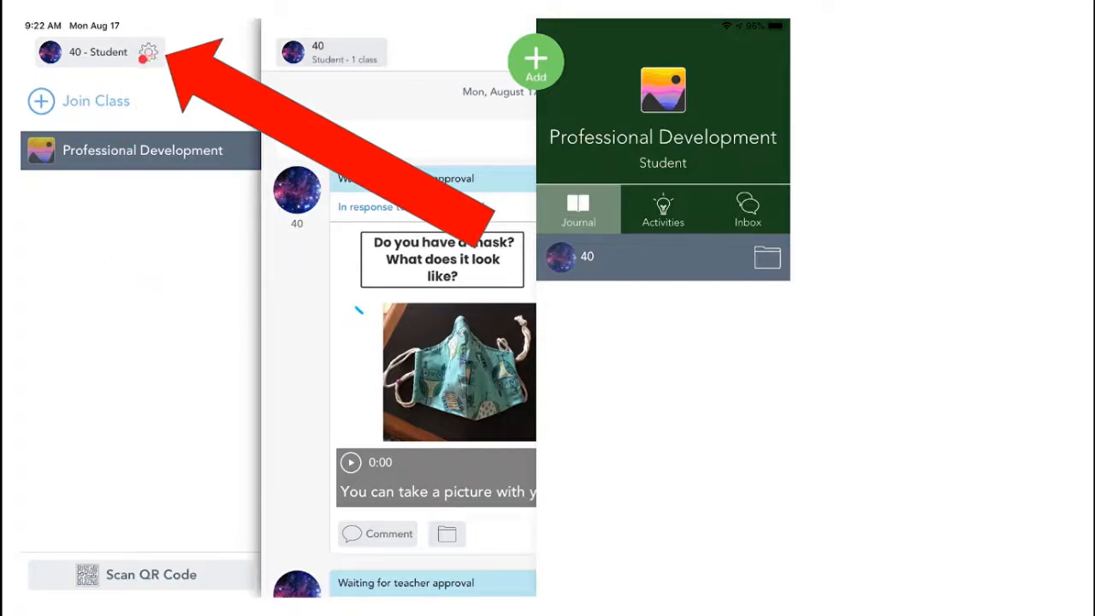
# Step: Advance past the class menu to the Account Settings slide with notifications on
pyautogui.click(149, 52)
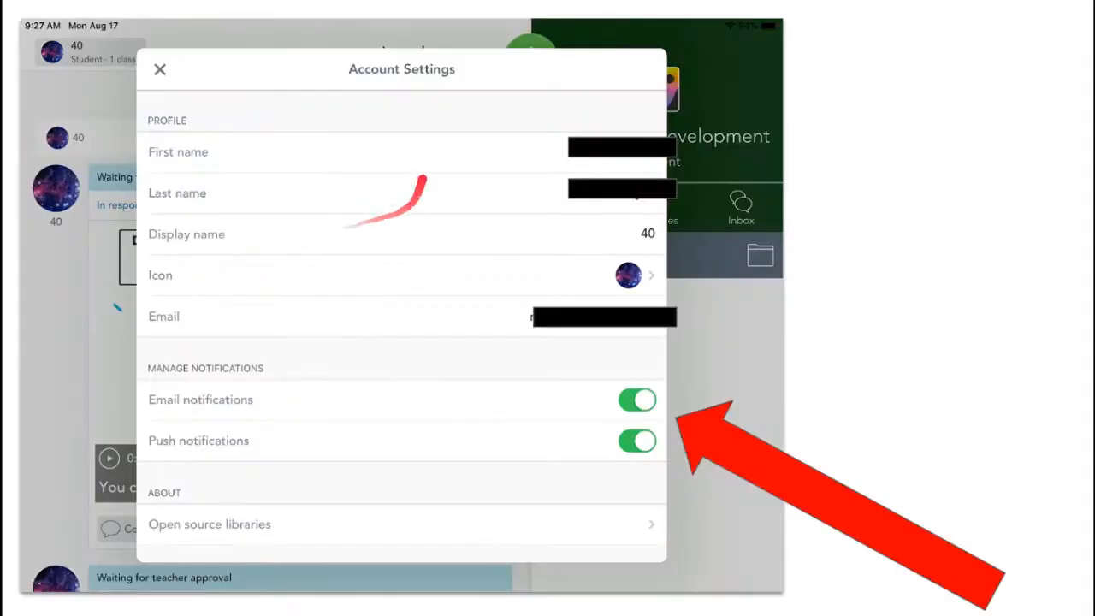